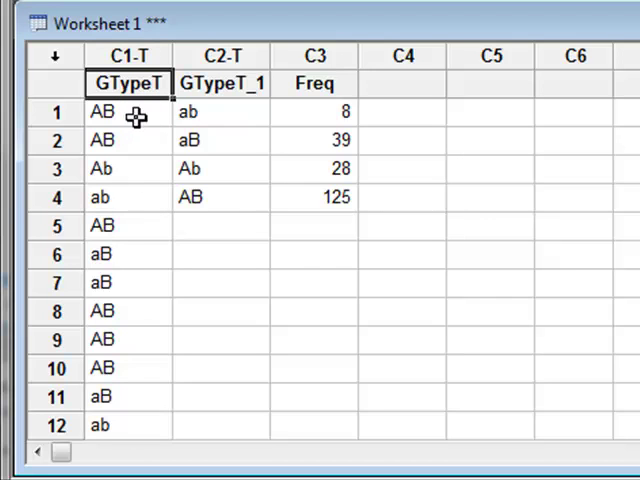
mouse_move(132, 150)
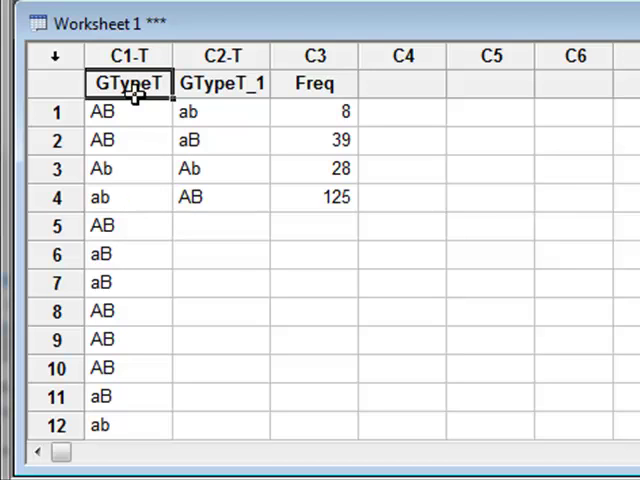
mouse_move(132, 112)
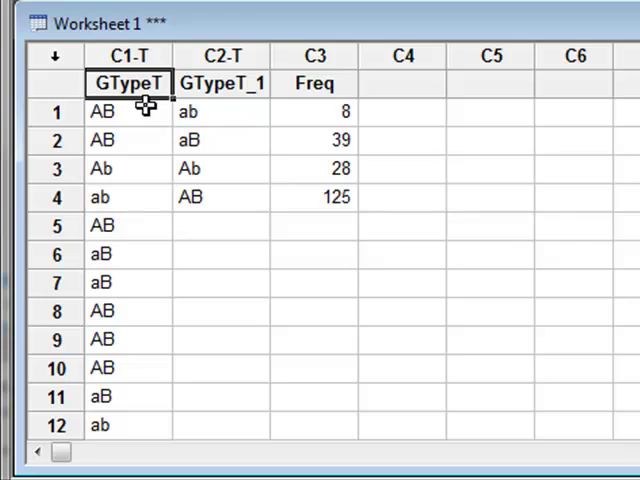
mouse_move(144, 112)
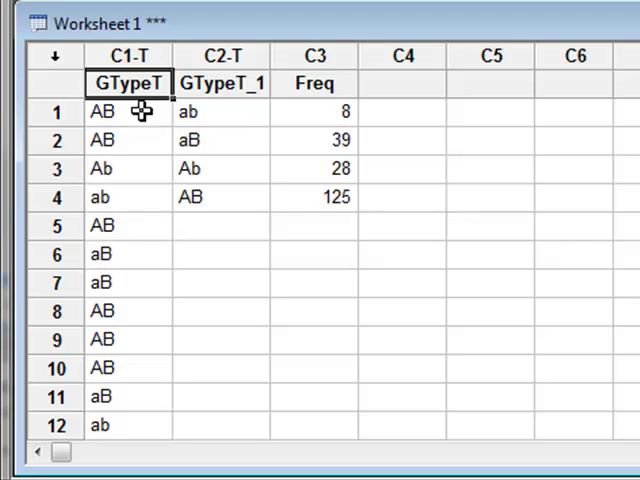
Start the Chi-Square Goodness-of-Fit Test (One Variable) from Stat > Tables
left_click(148, 42)
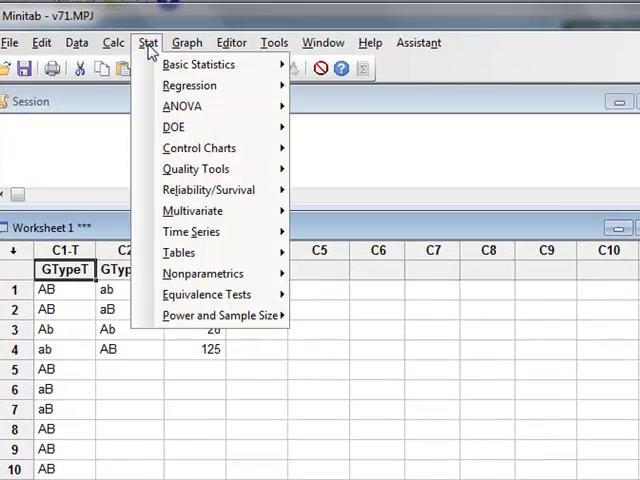
mouse_move(208, 190)
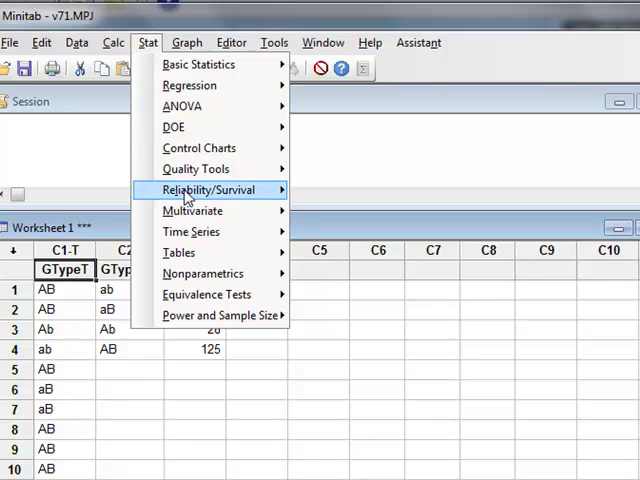
mouse_move(178, 252)
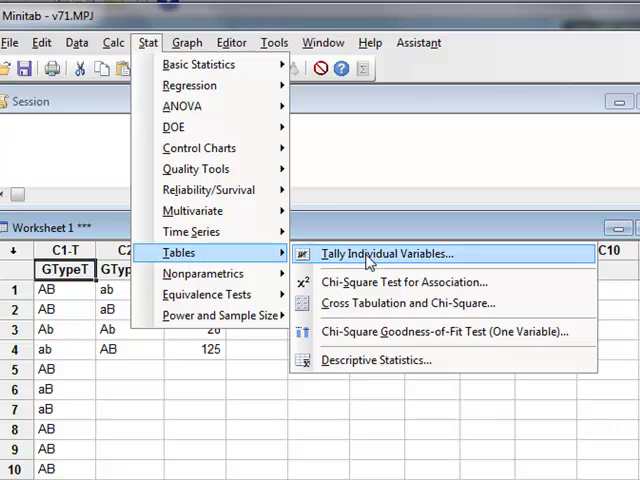
mouse_move(476, 332)
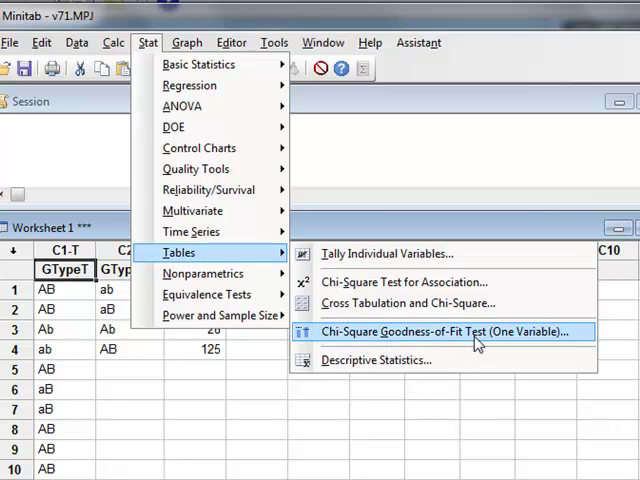
left_click(452, 332)
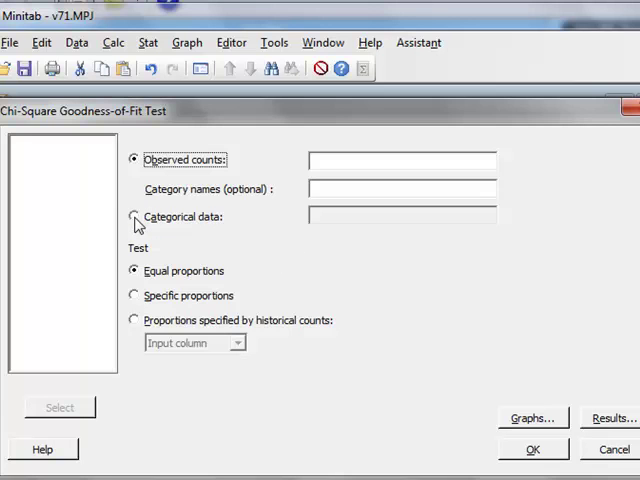
Use GTypeT as categorical data with proportions specified by historical counts
left_click(132, 216)
type("GTypeT")
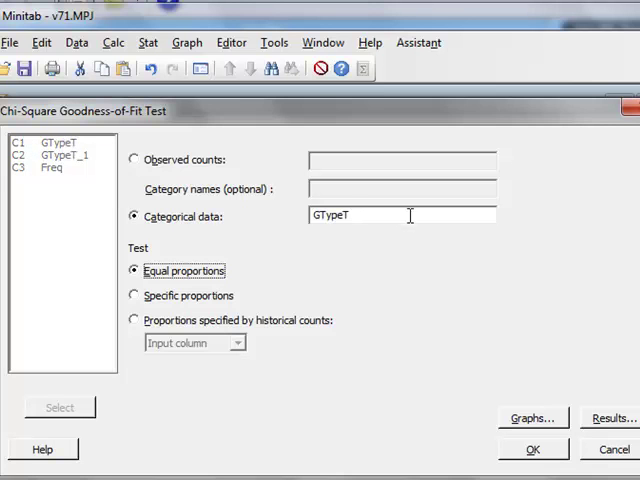
mouse_move(180, 296)
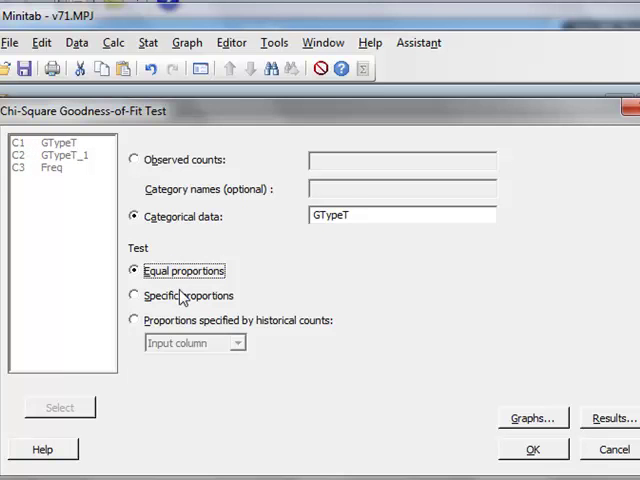
mouse_move(148, 362)
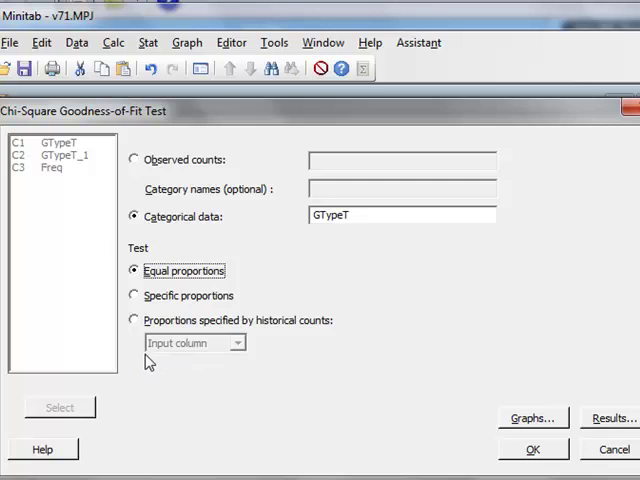
mouse_move(272, 240)
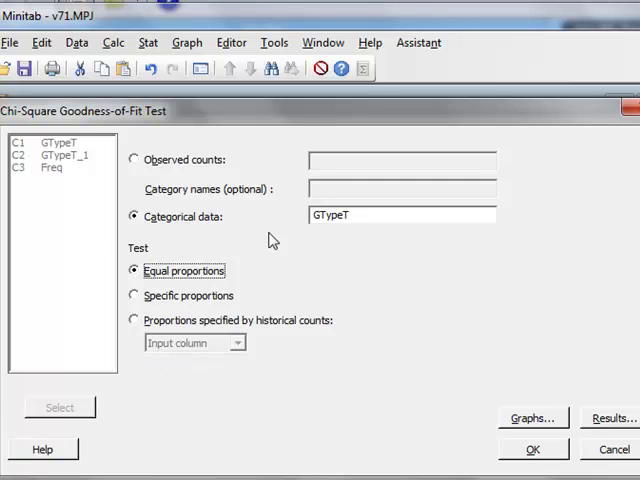
mouse_move(170, 288)
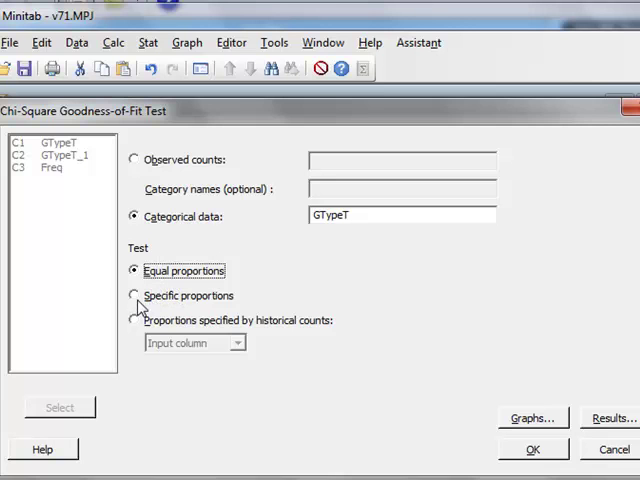
left_click(132, 296)
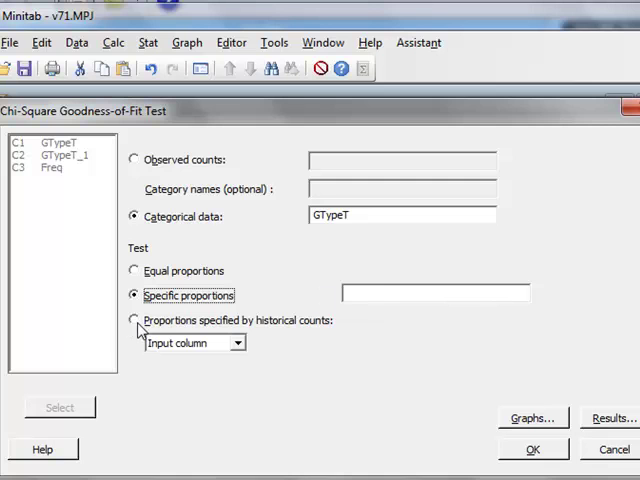
left_click(134, 320)
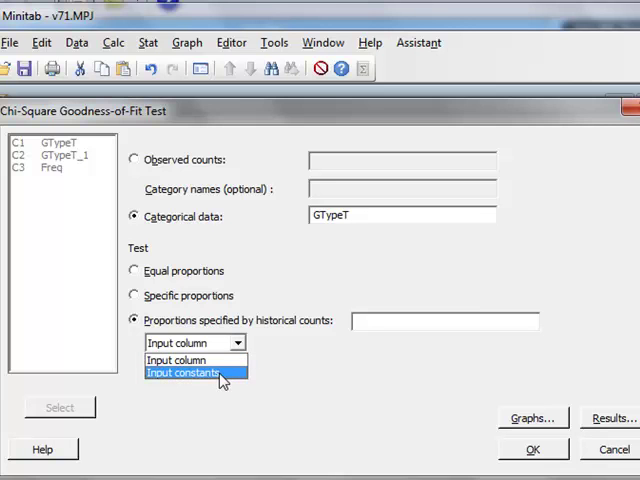
Enter historical counts as input constants, starting 1 for ab and 3 for aB
left_click(184, 372)
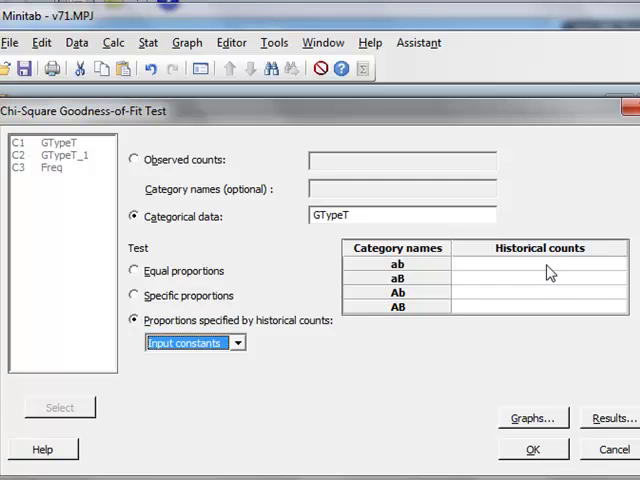
left_click(538, 264)
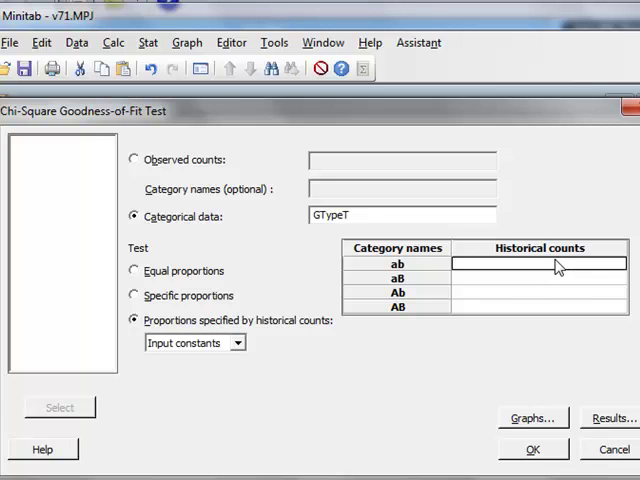
mouse_move(604, 270)
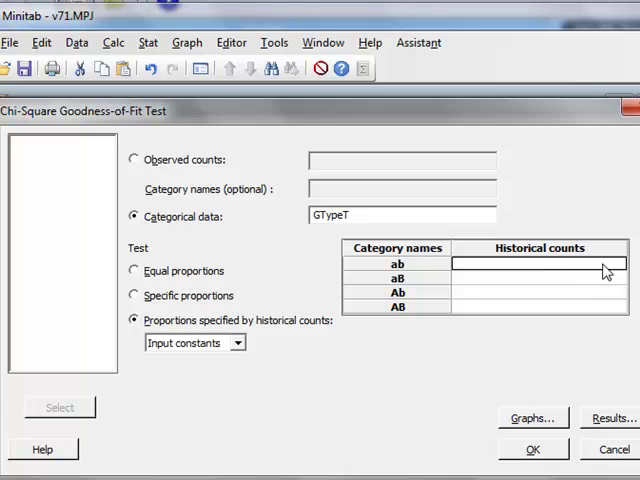
type("1")
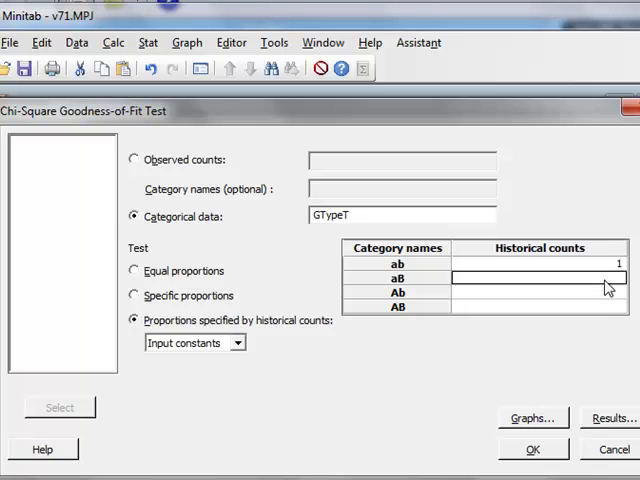
type("3")
left_click(540, 306)
type("9")
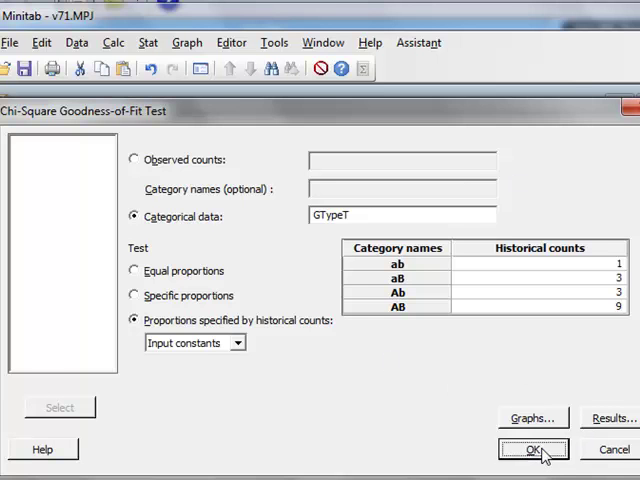
left_click(532, 448)
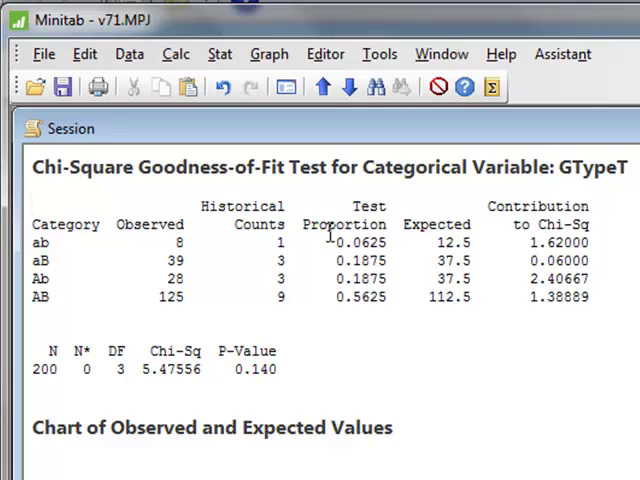
mouse_move(482, 244)
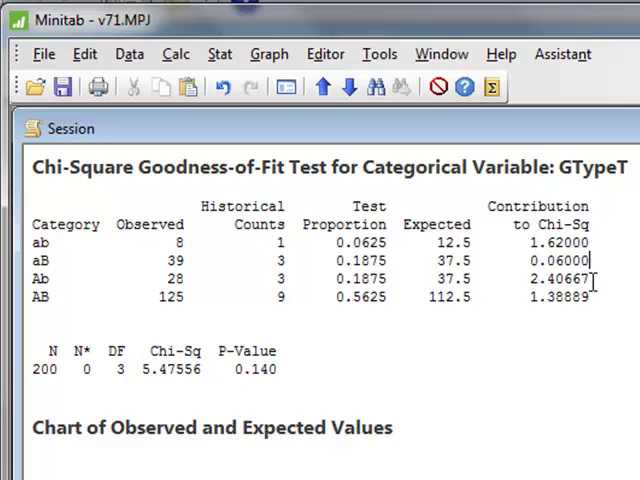
mouse_move(216, 376)
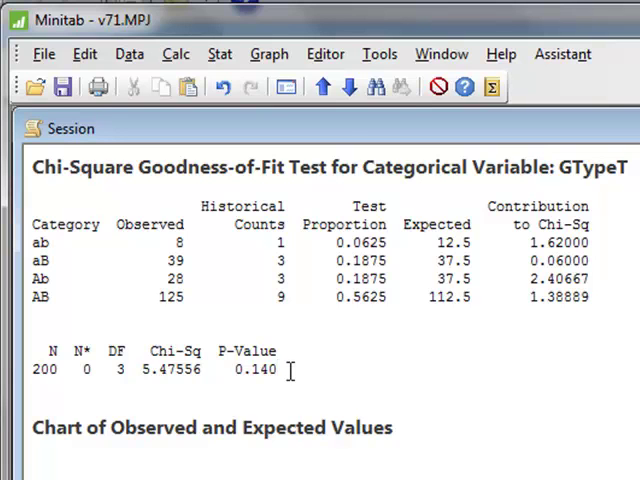
mouse_move(296, 376)
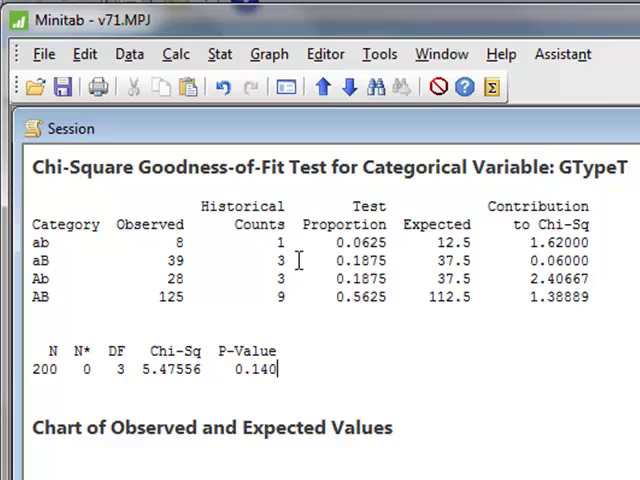
mouse_move(292, 302)
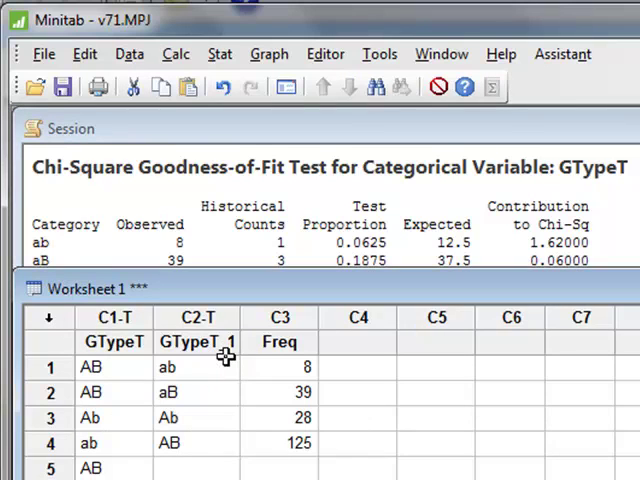
mouse_move(196, 360)
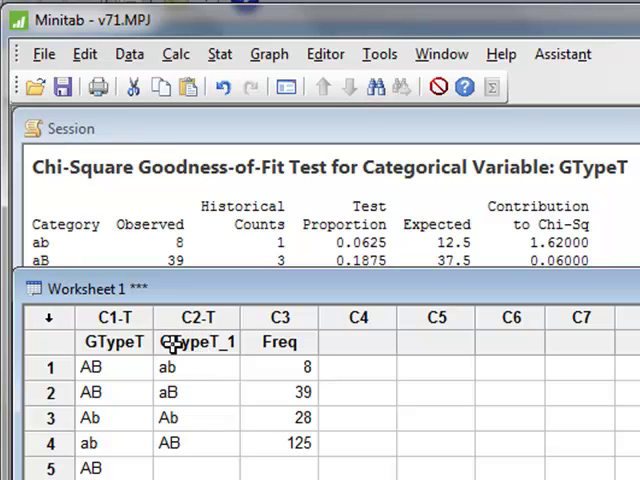
Point out the genotype category cells ab, Ab and AB in the GTypeT_1 column
left_click(196, 418)
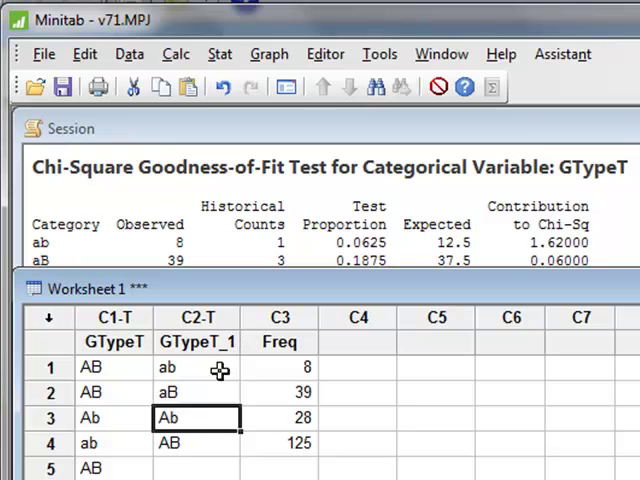
left_click(196, 368)
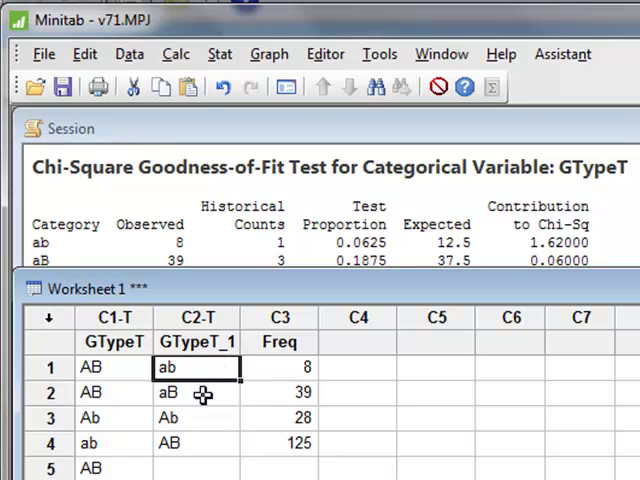
left_click(196, 416)
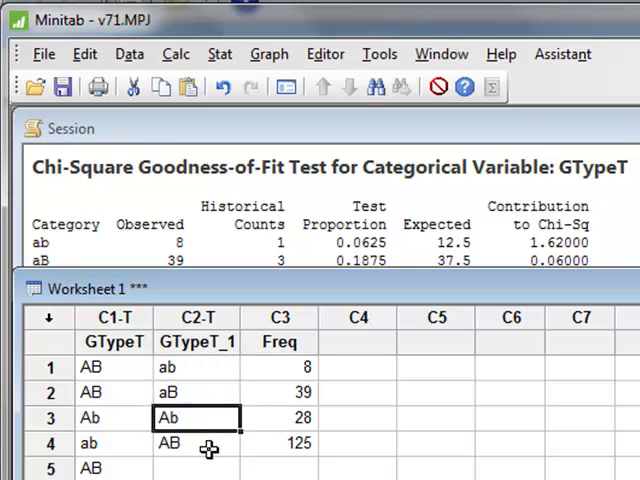
left_click(196, 444)
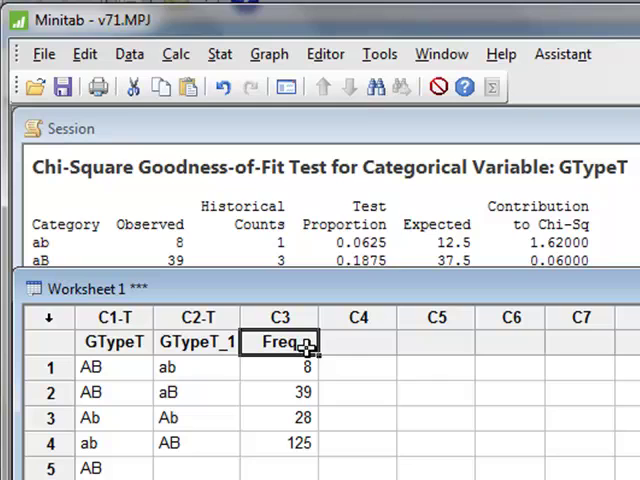
mouse_move(296, 444)
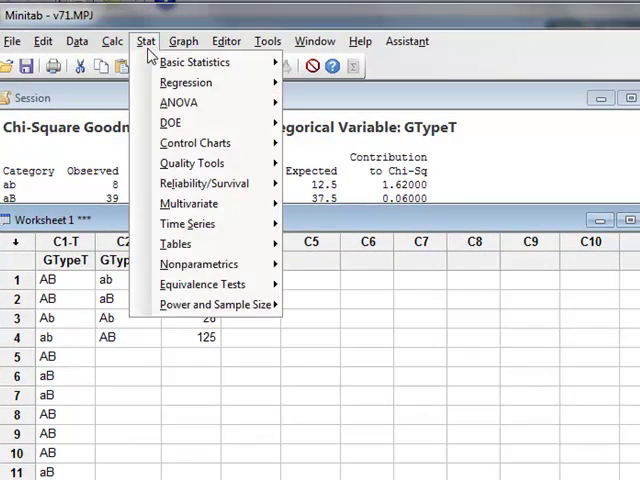
Reopen the goodness-of-fit test and switch it to observed counts from Freq
left_click(176, 244)
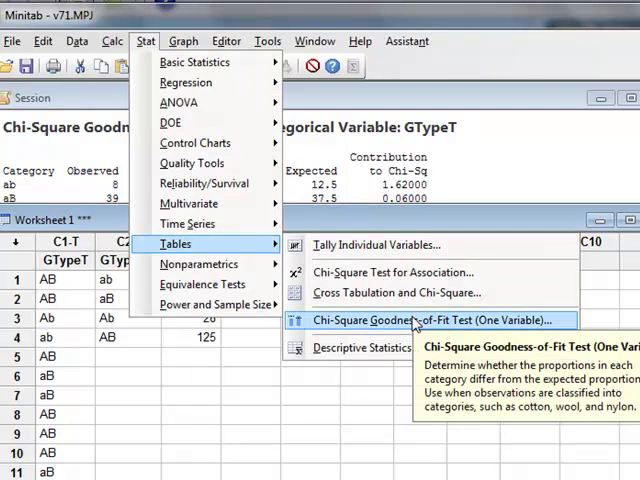
left_click(422, 320)
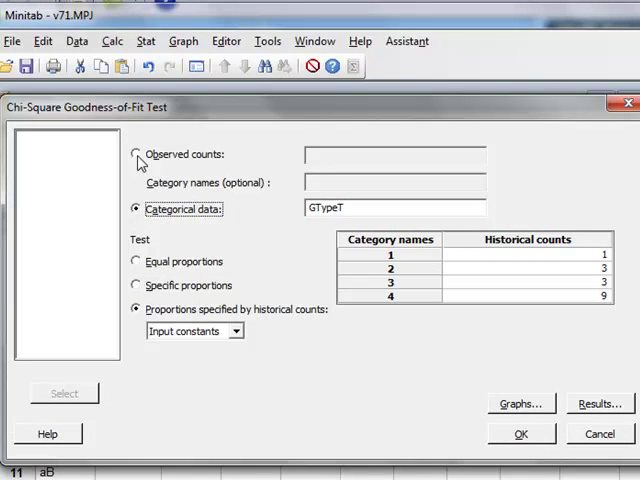
left_click(136, 154)
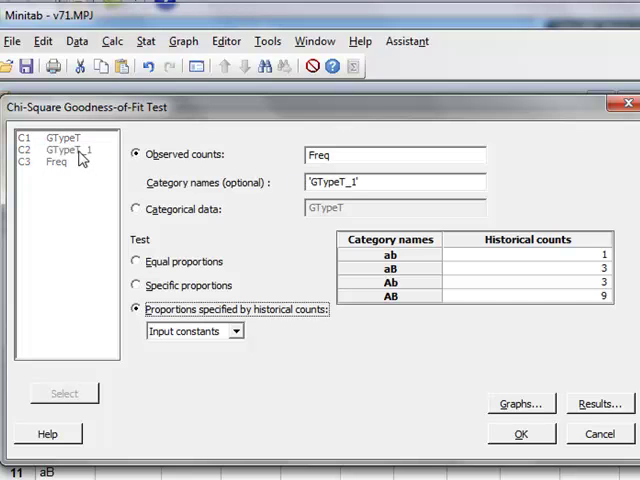
mouse_move(296, 172)
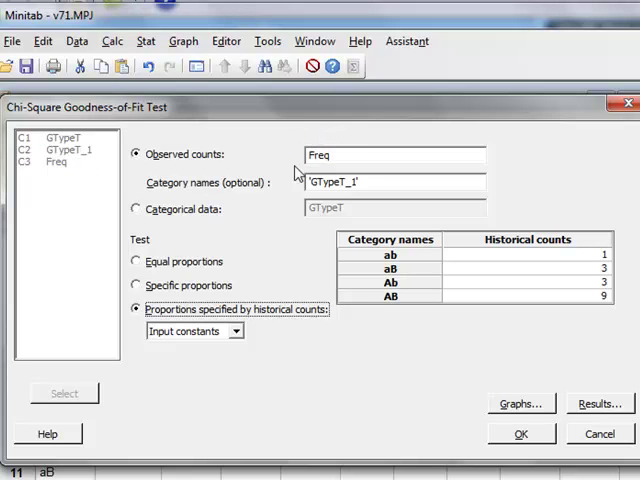
mouse_move(370, 182)
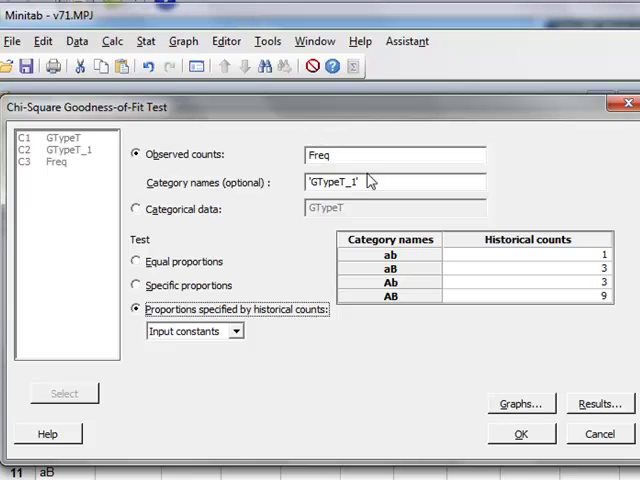
mouse_move(424, 220)
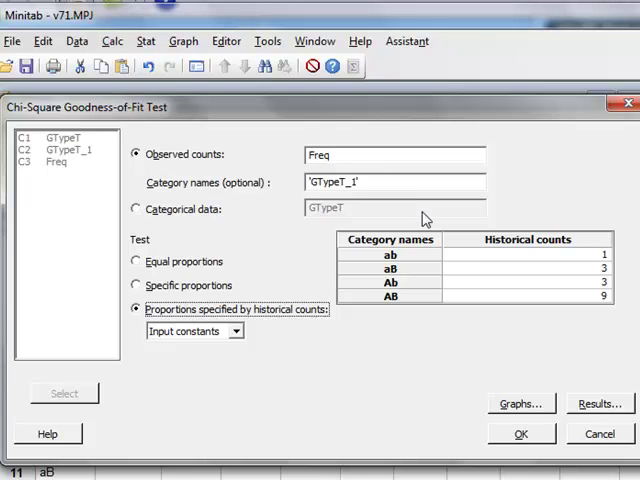
mouse_move(544, 440)
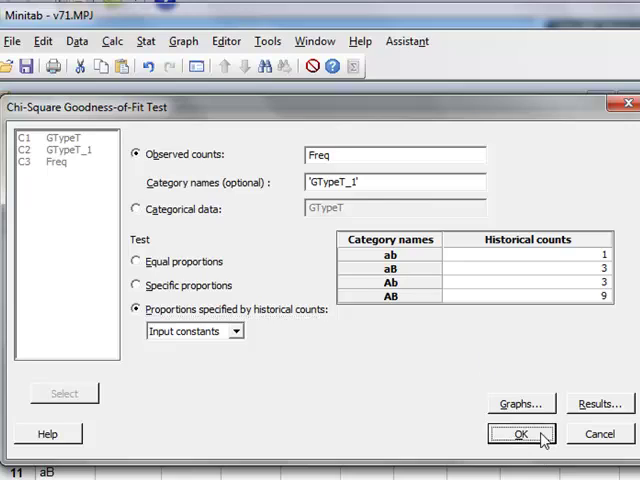
Run the test on summarized counts, giving Chi-Sq 5.47556, 3 DF, P-Value 0.140
left_click(520, 434)
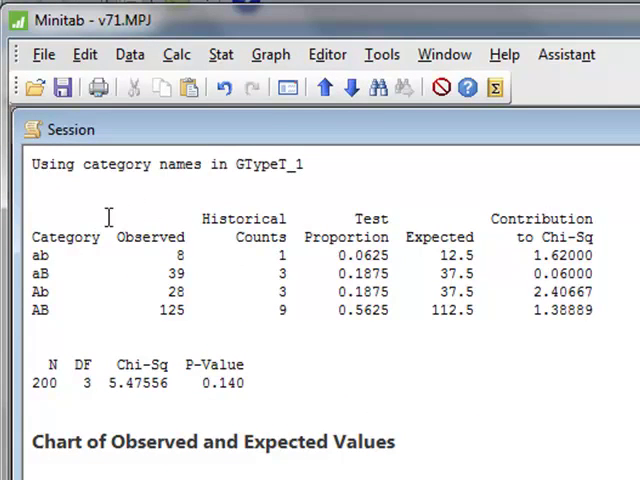
mouse_move(196, 408)
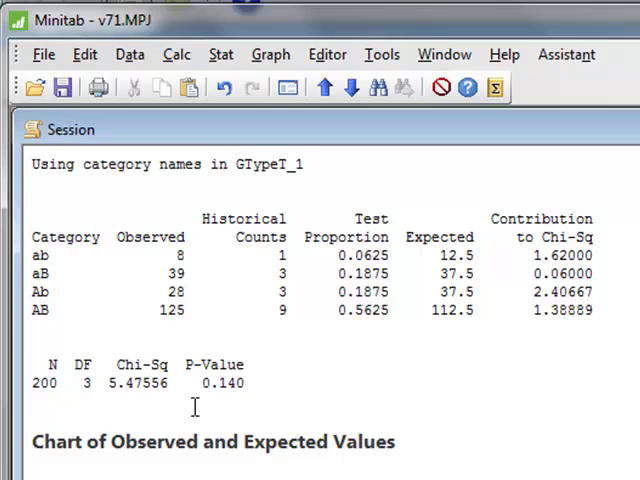